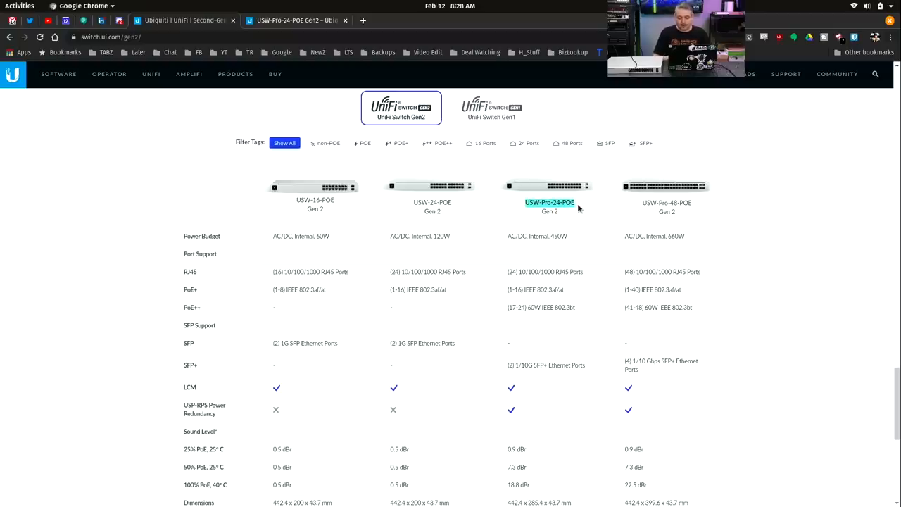
mouse_move(543, 247)
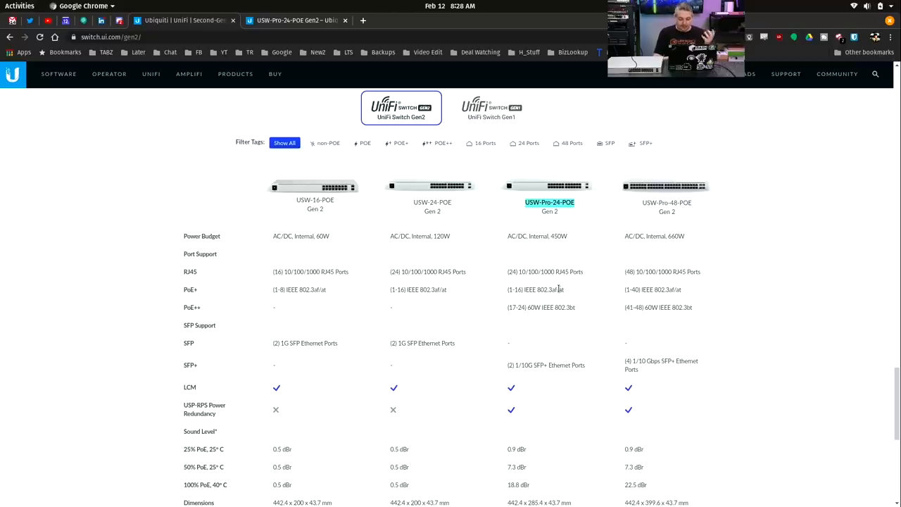
Step: Highlight the USW-Pro-24-POE's $699.00 price while scrolling the product details
scroll("down", 3)
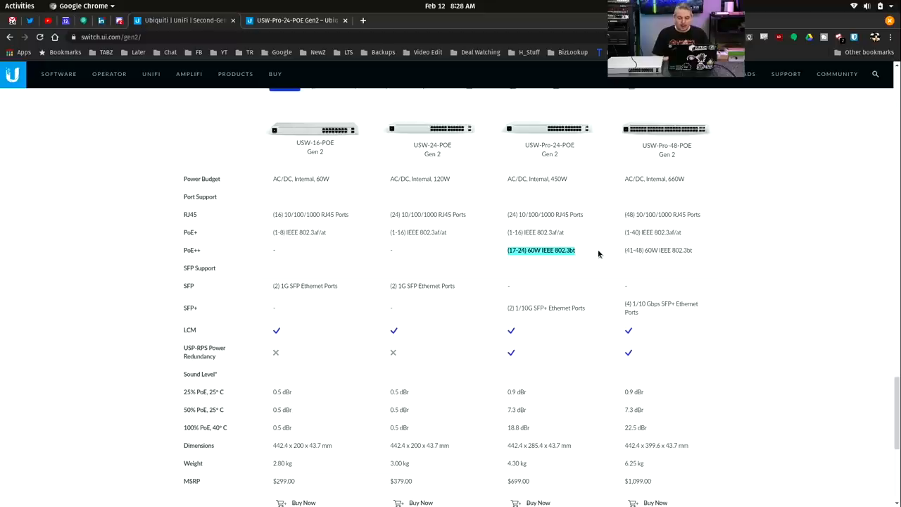
mouse_move(505, 236)
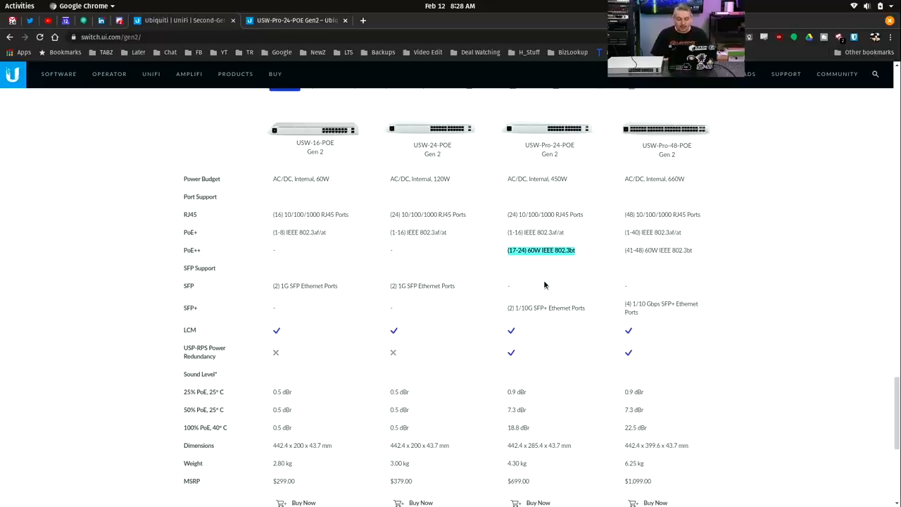
mouse_move(547, 335)
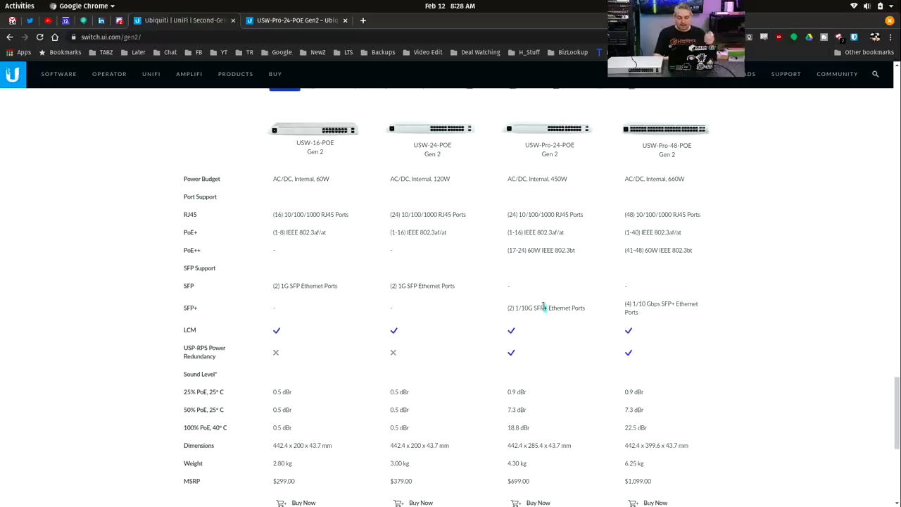
scroll("down", 3)
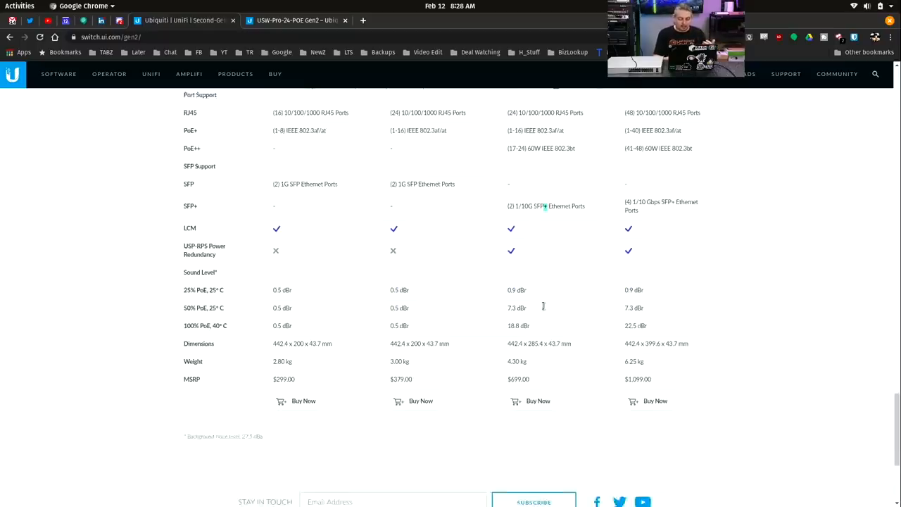
scroll("down", 3)
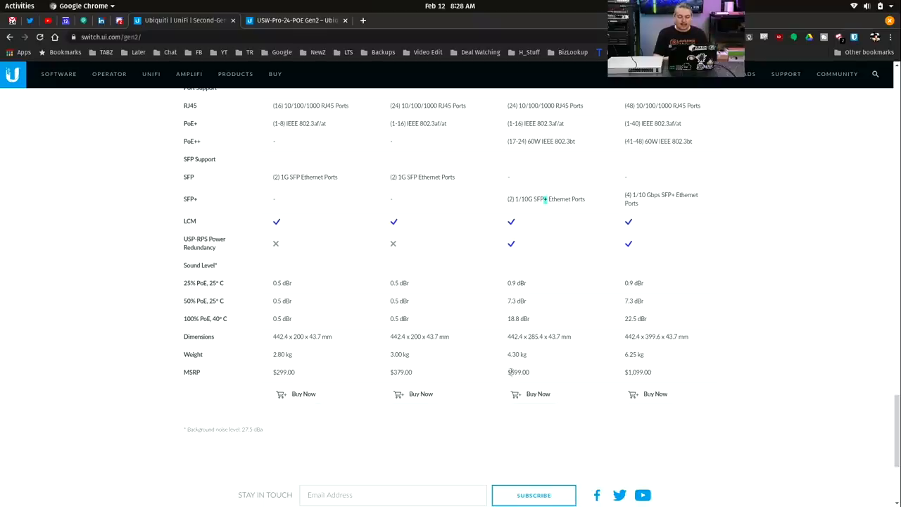
double_click(518, 372)
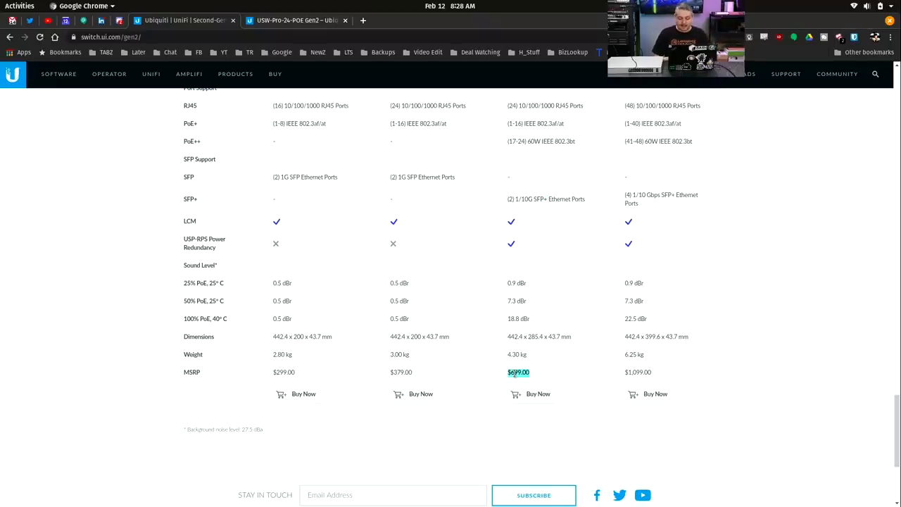
mouse_move(581, 360)
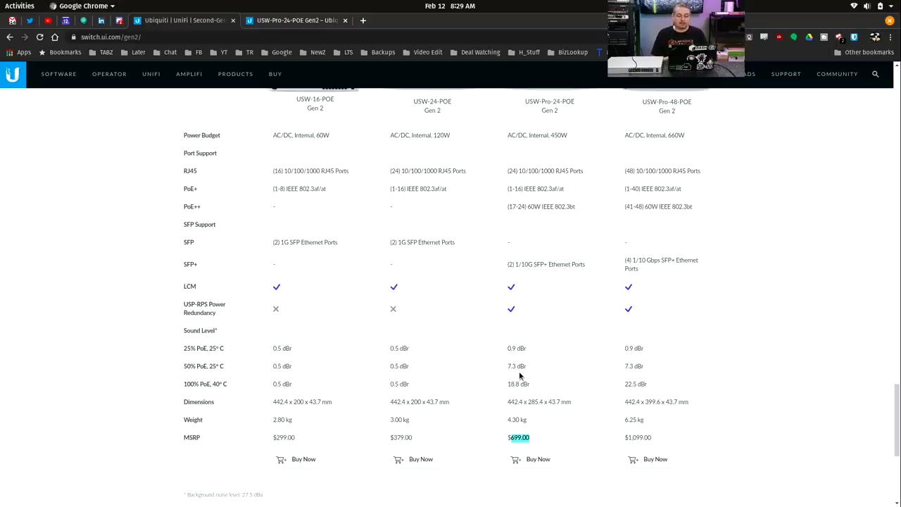
Step: Scroll through the Gen 2 switch panel to review its summary information
scroll("down", 3)
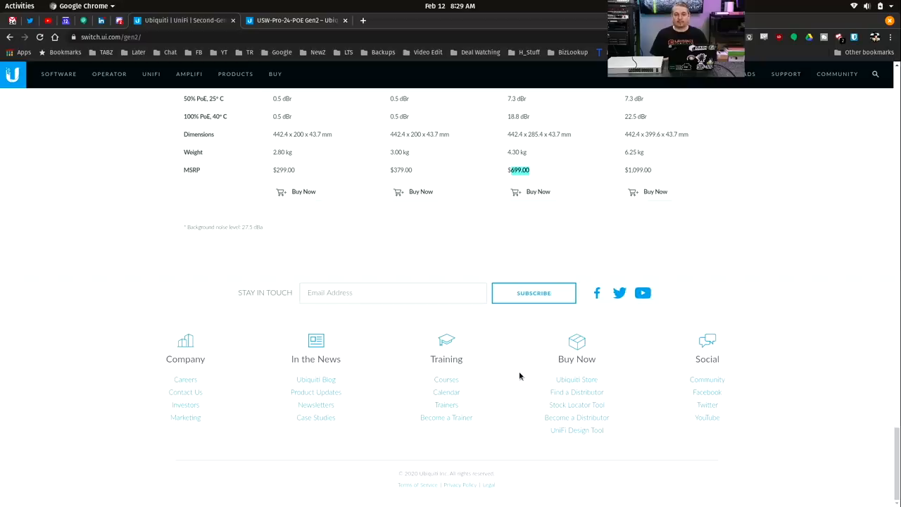
scroll("up", 3)
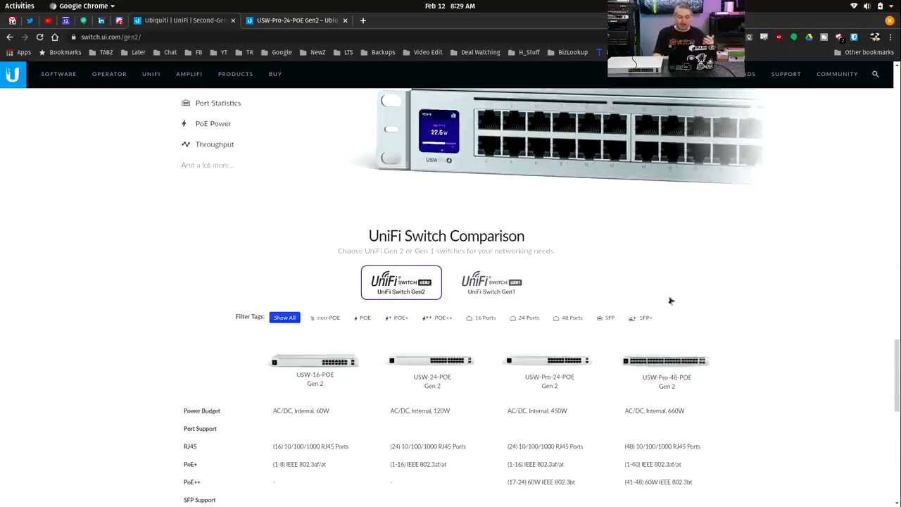
scroll("down", 3)
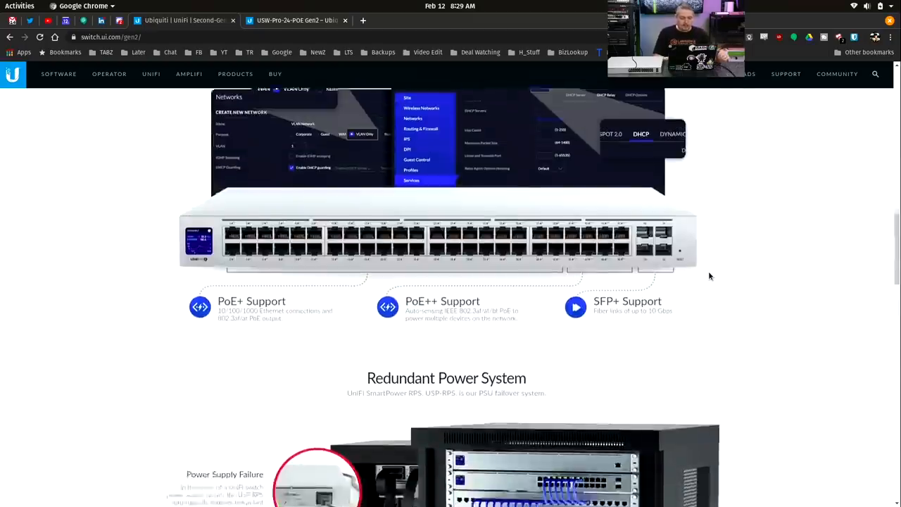
scroll("down", 3)
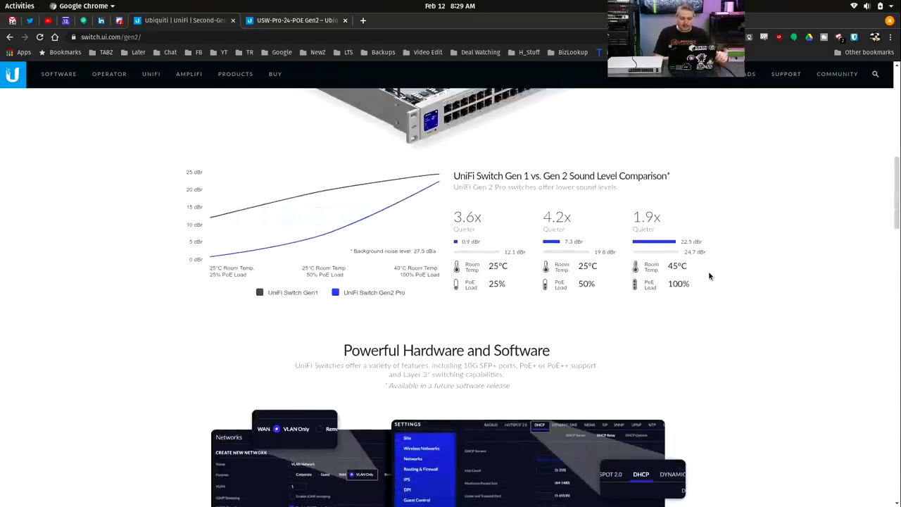
scroll("up", 3)
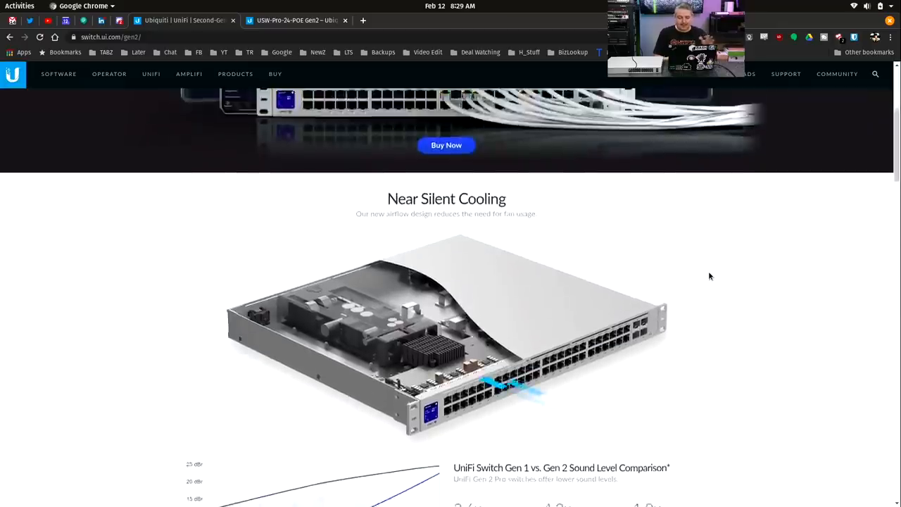
scroll("down", 3)
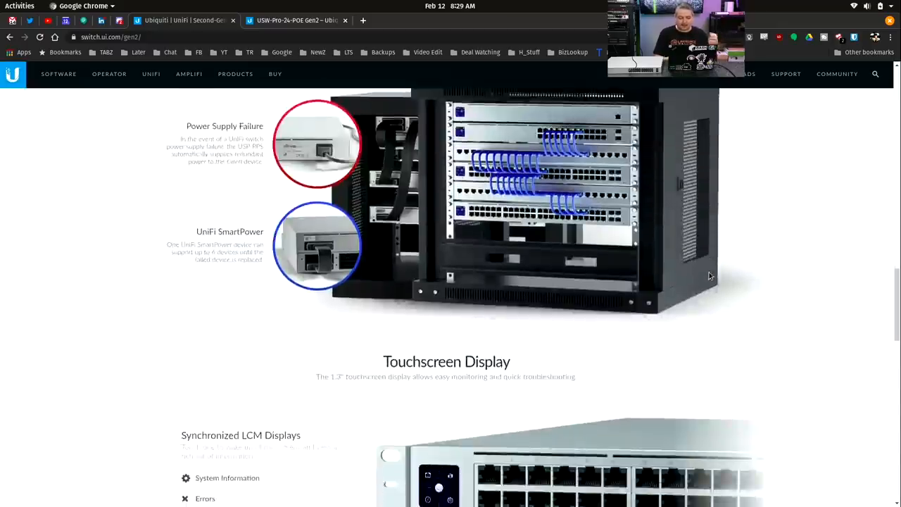
scroll("down", 3)
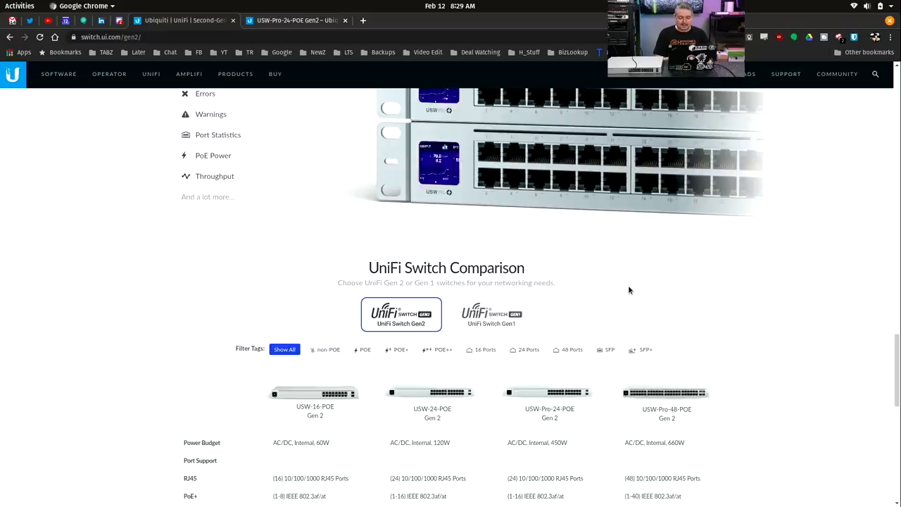
scroll("down", 3)
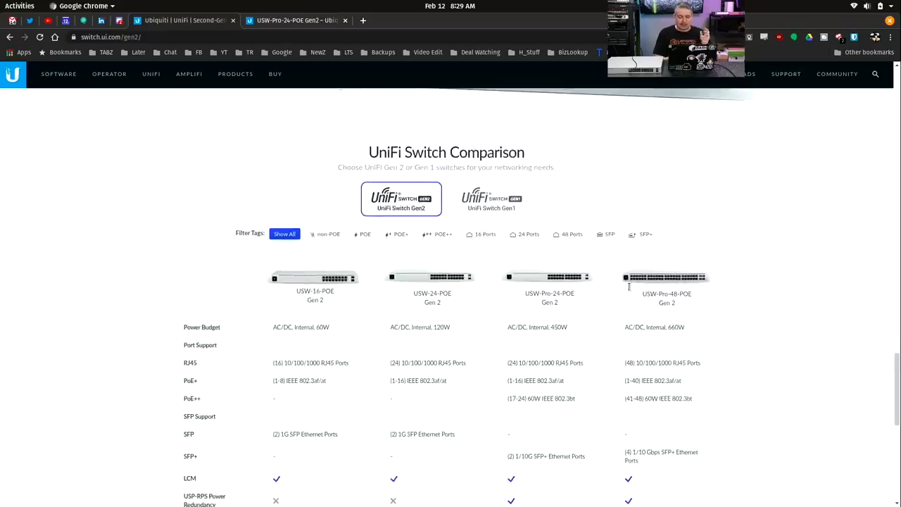
scroll("down", 3)
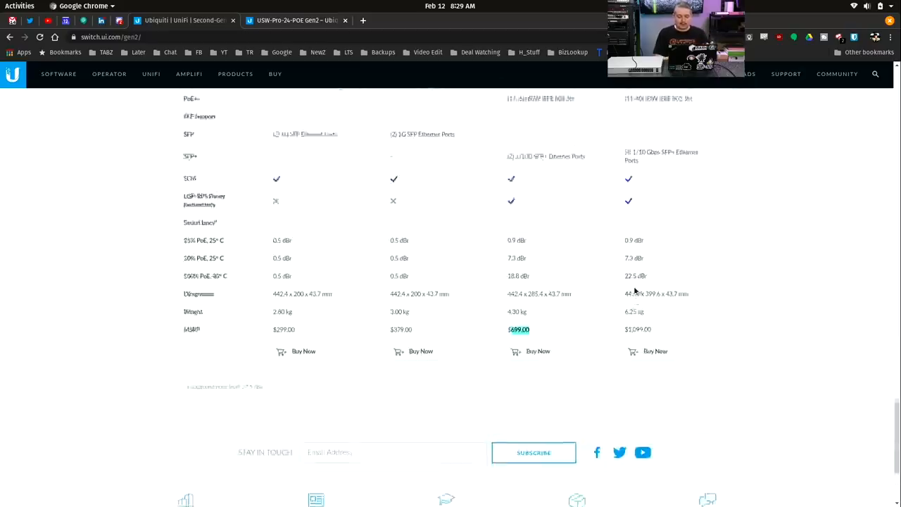
scroll("up", 3)
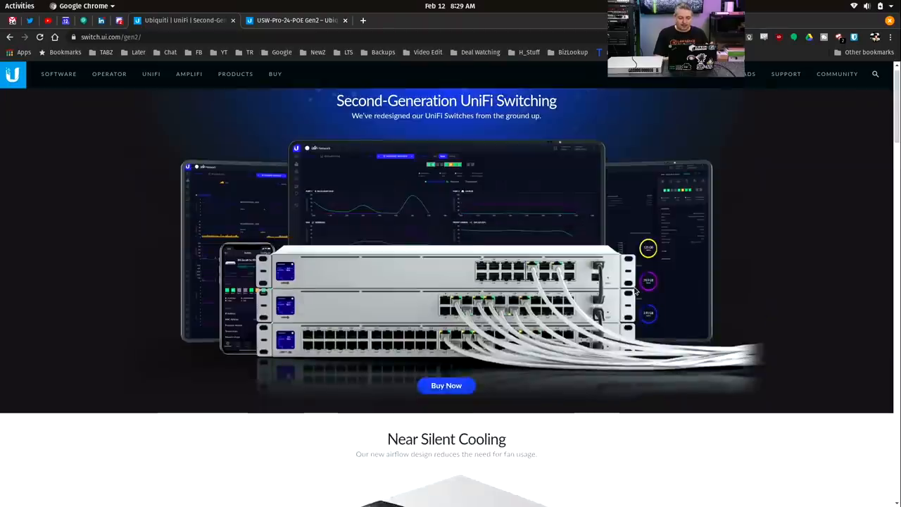
scroll("down", 3)
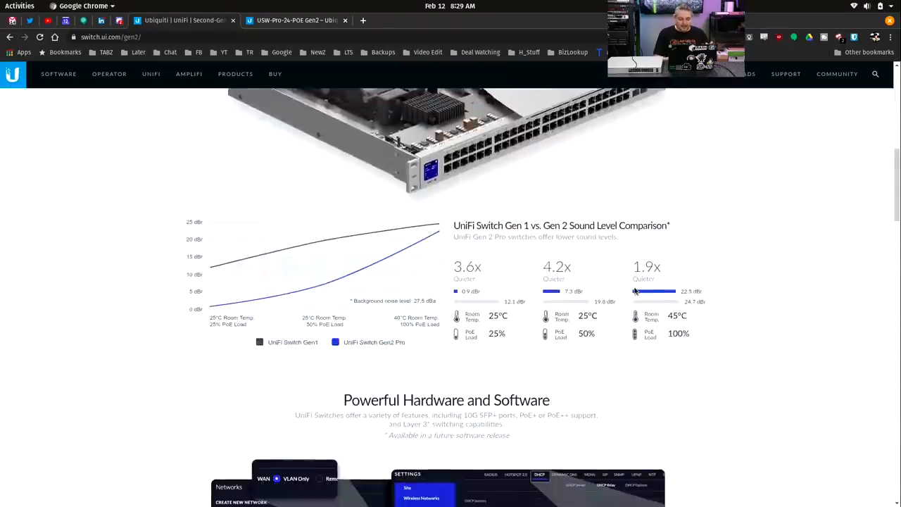
scroll("down", 3)
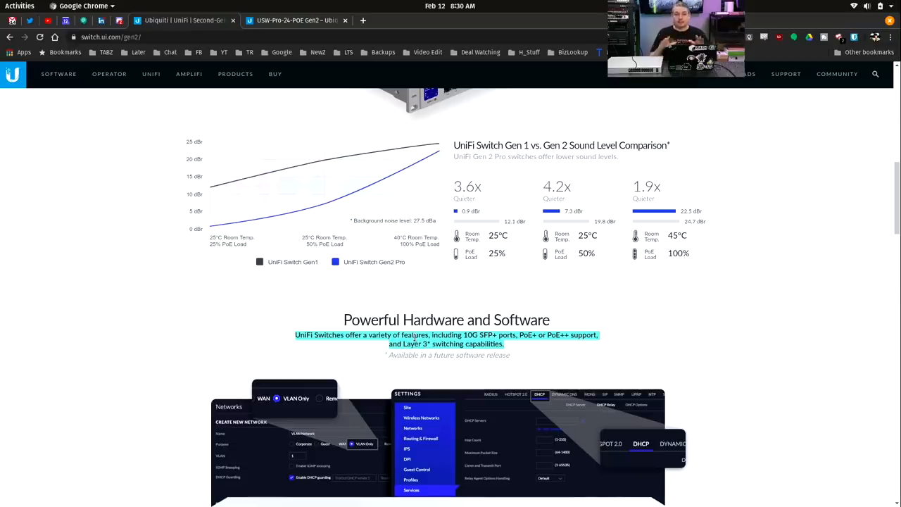
scroll("down", 3)
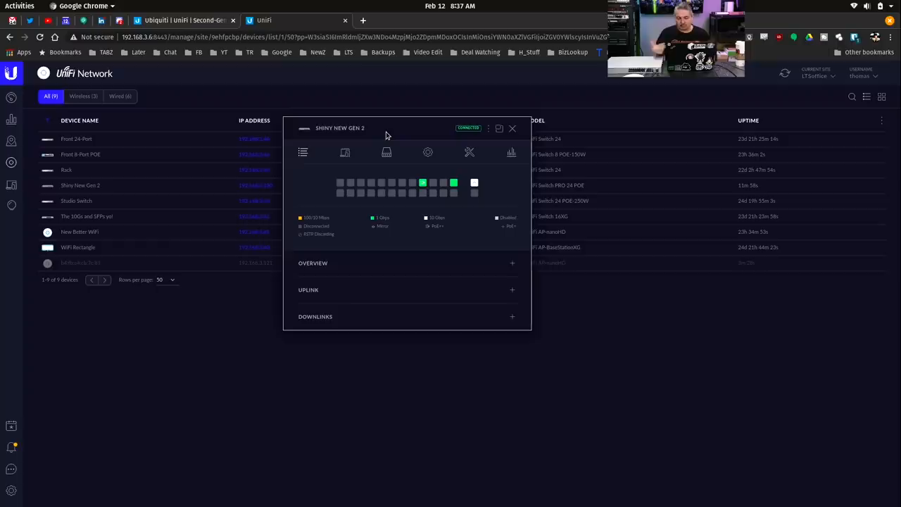
mouse_move(349, 155)
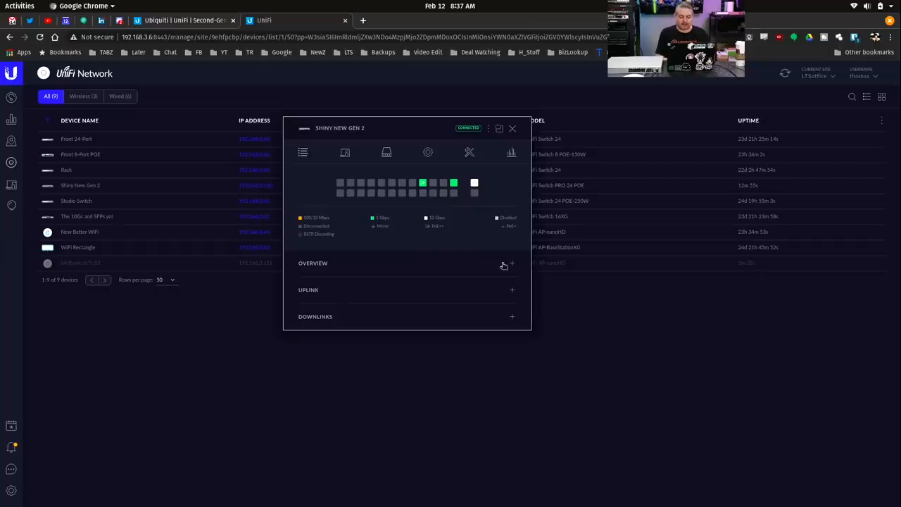
mouse_move(509, 266)
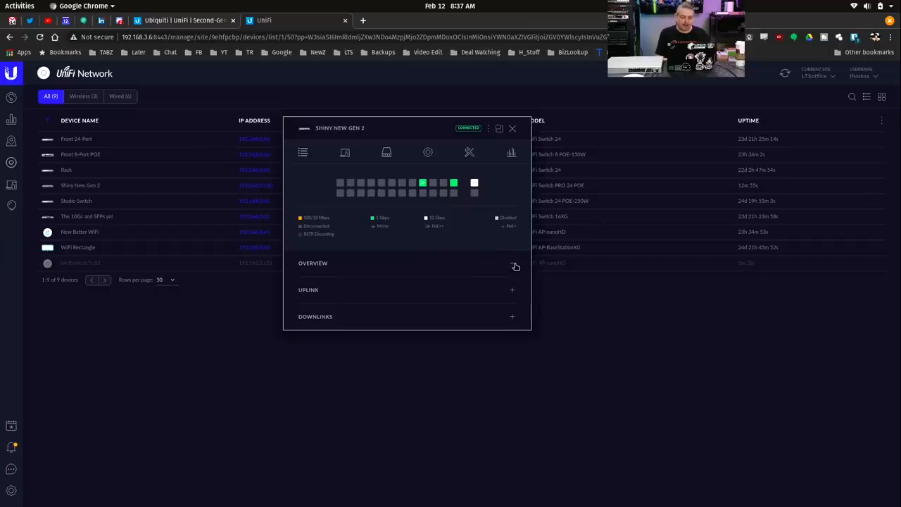
Step: Expand the switch's Overview details and show its per-port status and PoE list
left_click(515, 266)
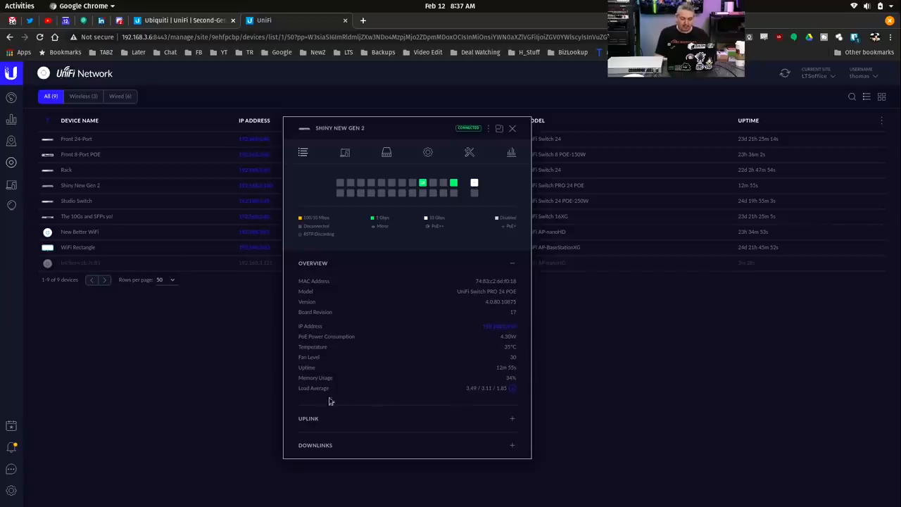
mouse_move(514, 361)
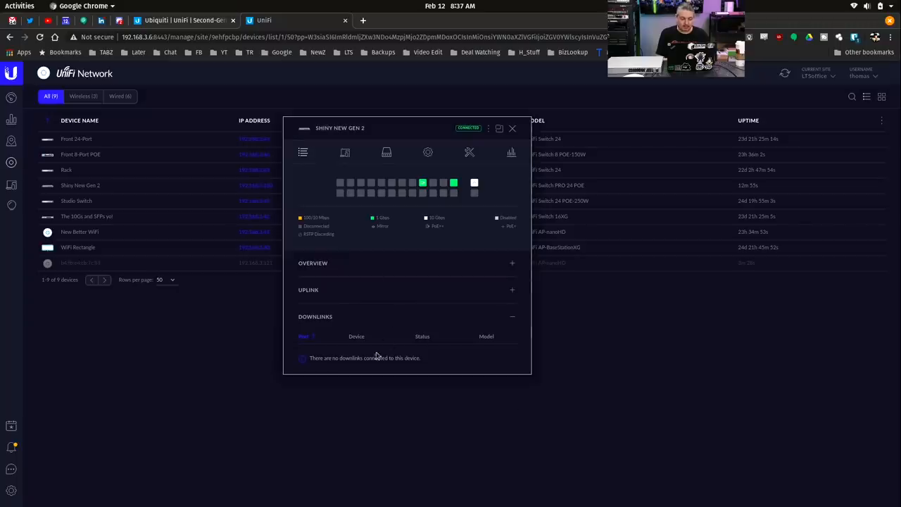
mouse_move(345, 152)
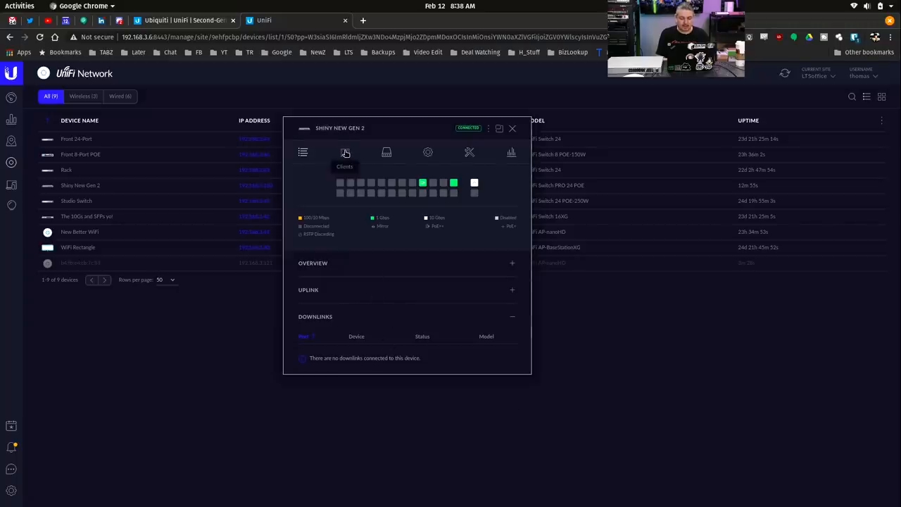
left_click(386, 152)
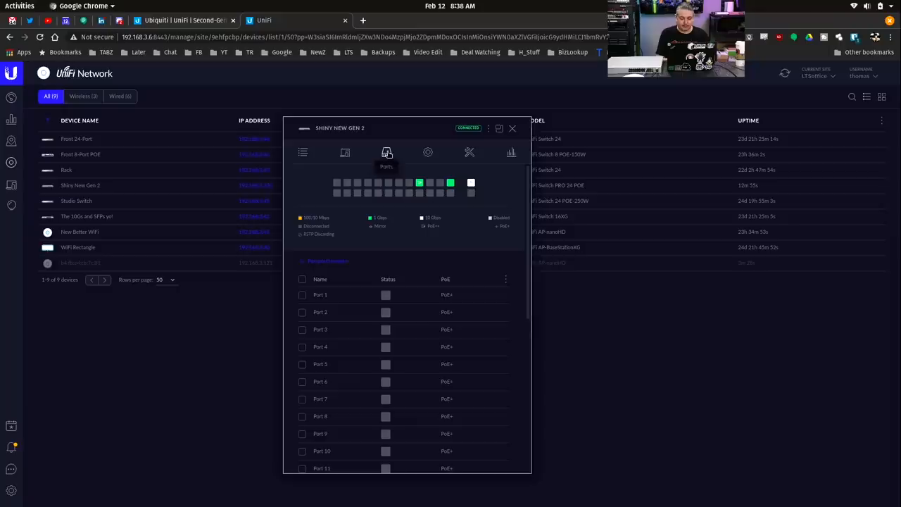
Step: Show Port 17's settings with its name, allowed VLANs, MAC filter and PoE override
scroll("down", 3)
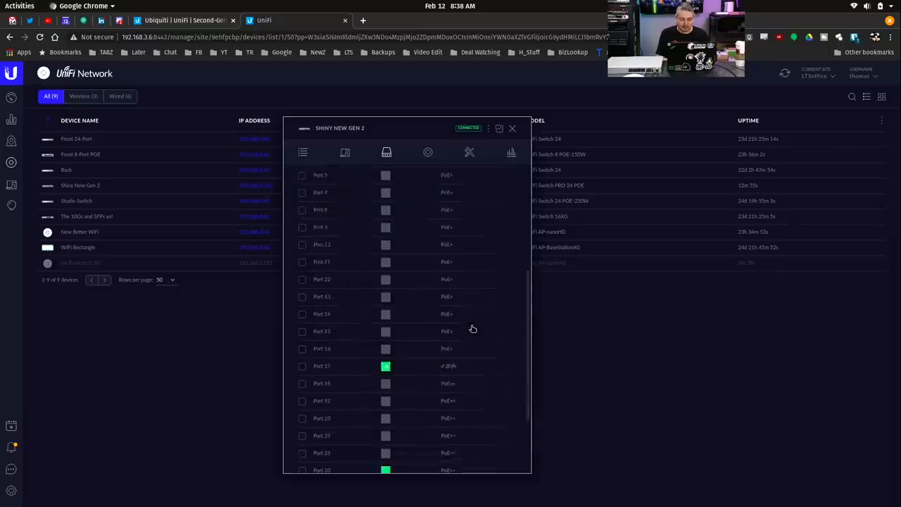
scroll("down", 3)
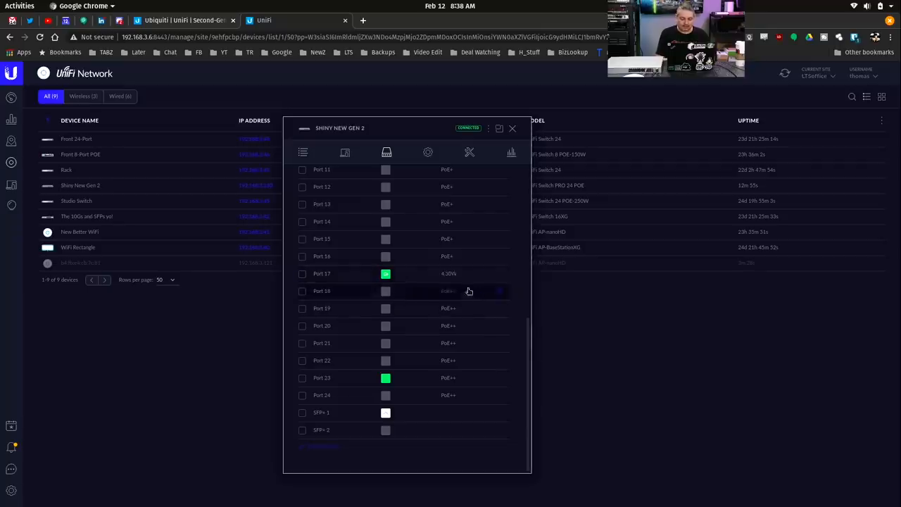
mouse_move(464, 290)
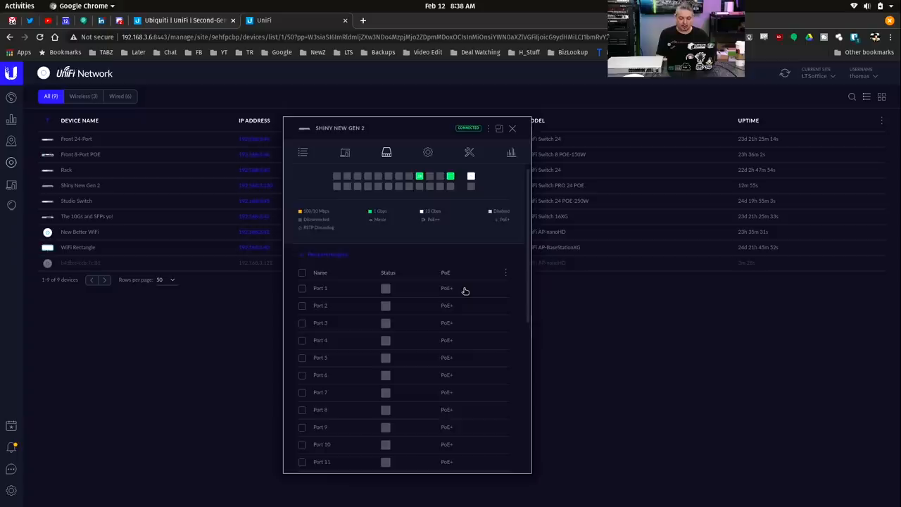
scroll("down", 3)
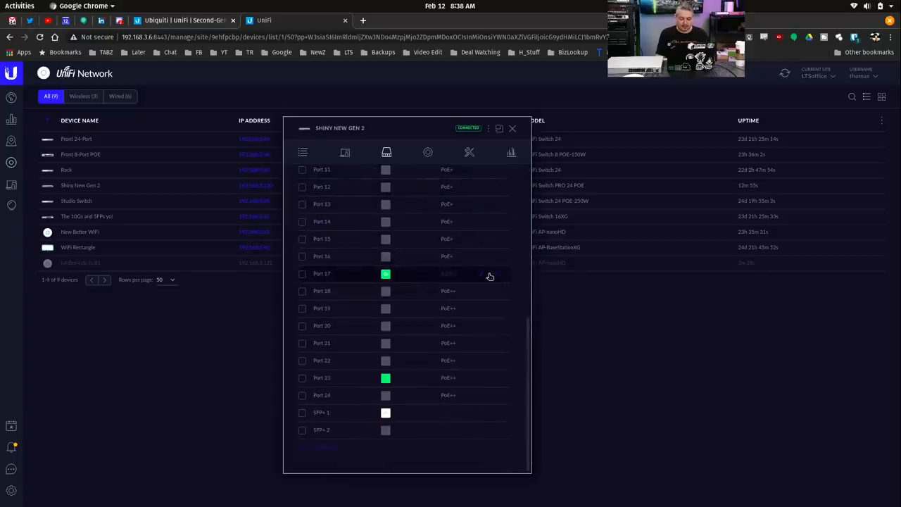
left_click(320, 273)
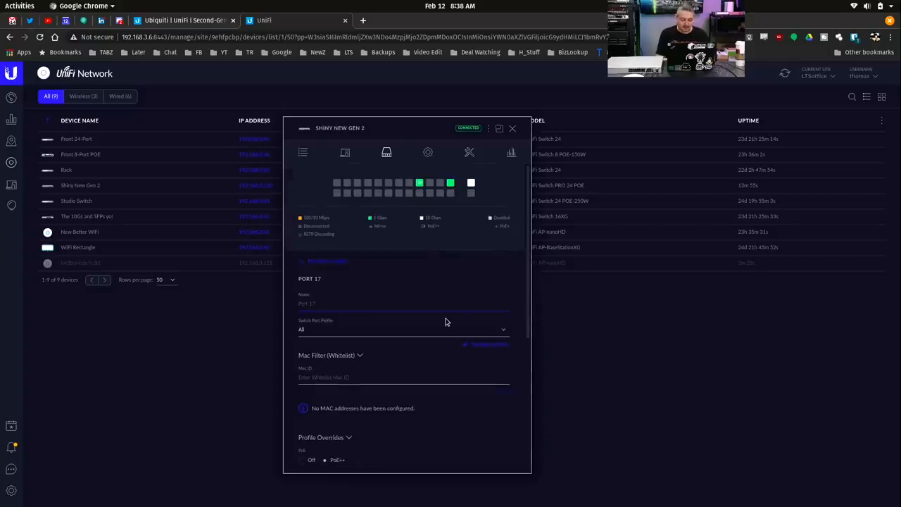
Step: Review Port 17's profile overrides and storm control, then return to the switch's device settings
scroll("down", 3)
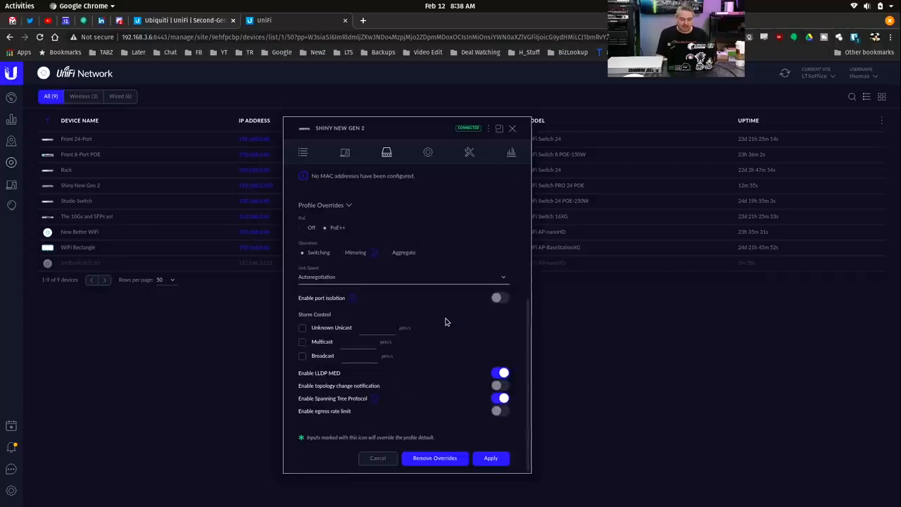
mouse_move(422, 386)
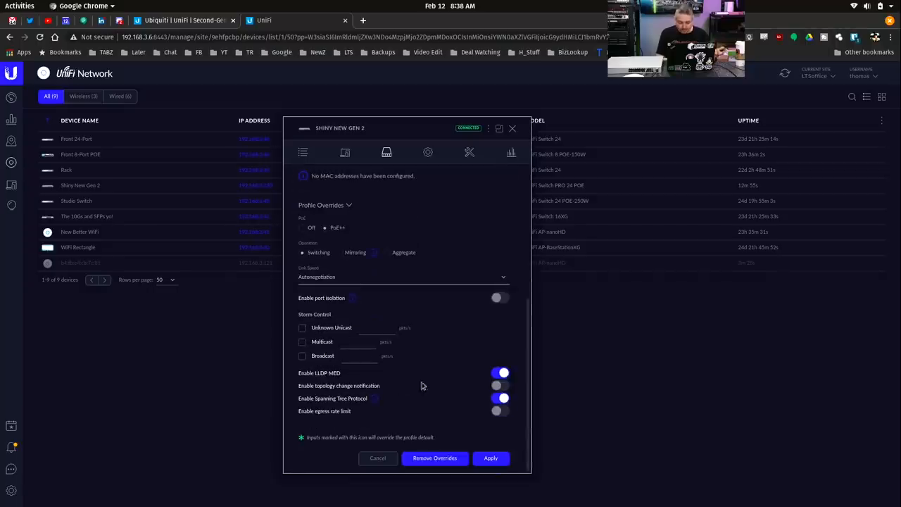
mouse_move(388, 405)
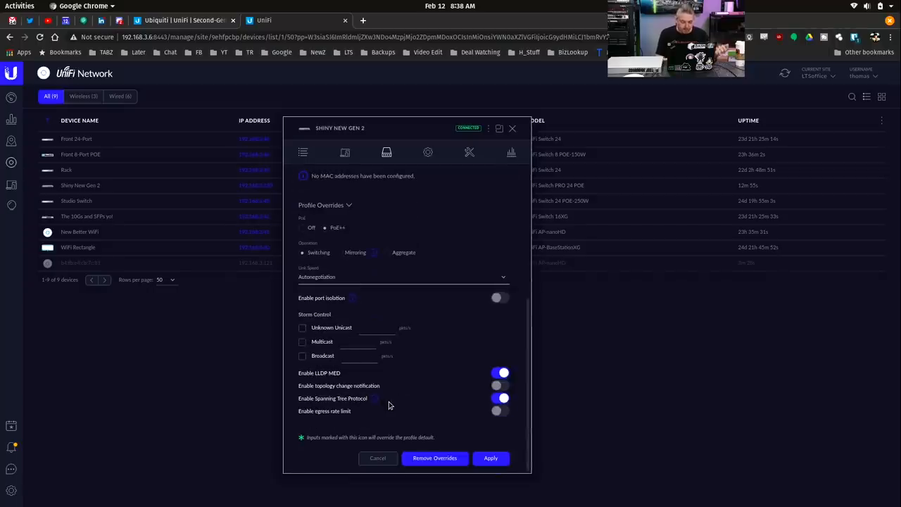
left_click(501, 397)
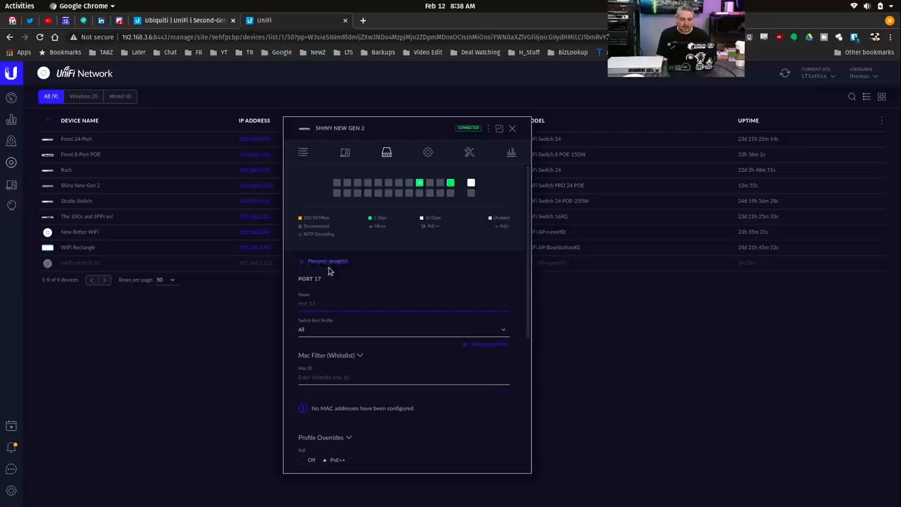
scroll("down", 3)
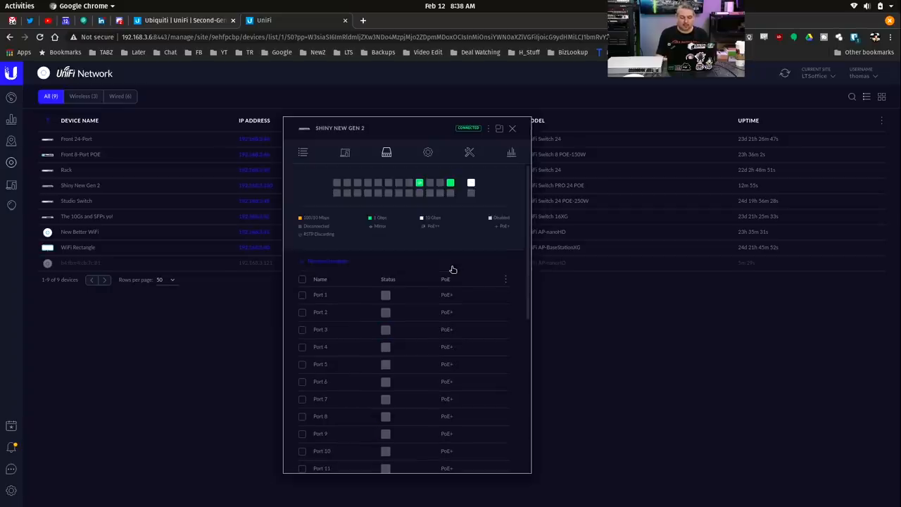
left_click(428, 152)
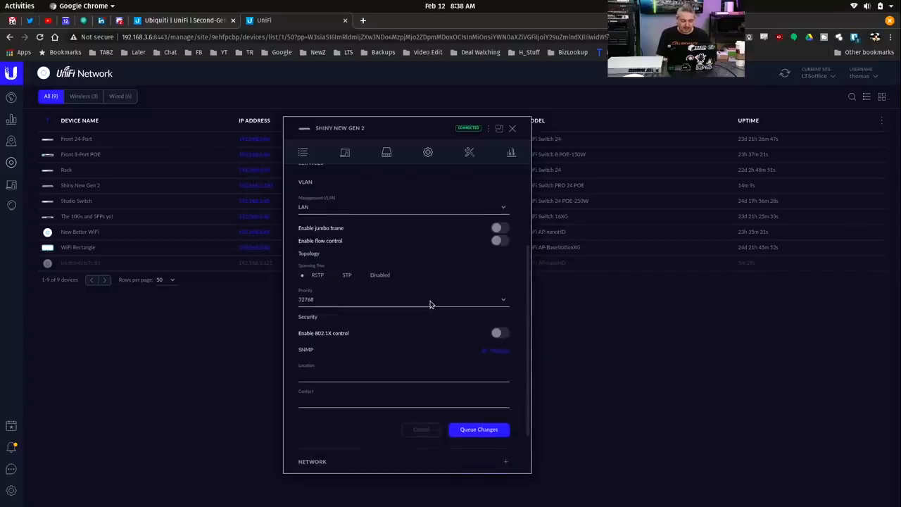
Step: Review the switch's General, Manage Device and Common Settings down to the Debug Terminal option
scroll("down", 3)
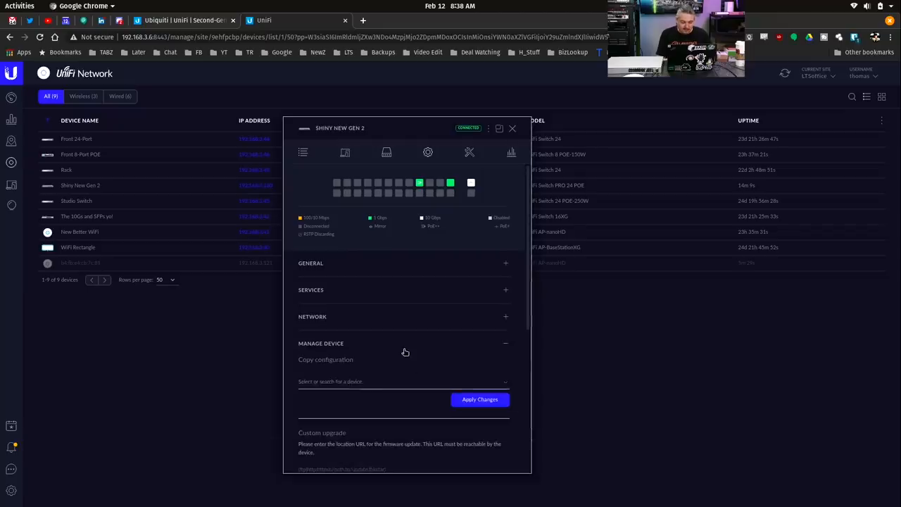
scroll("down", 3)
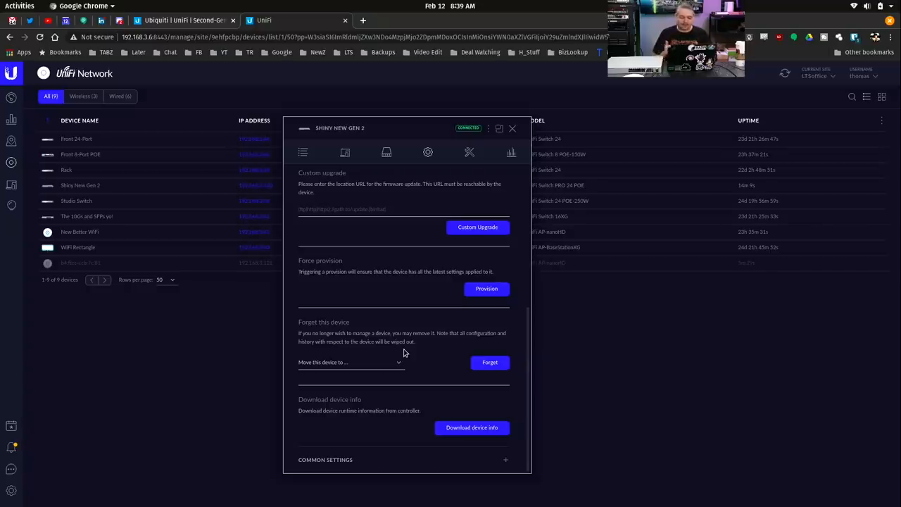
mouse_move(408, 430)
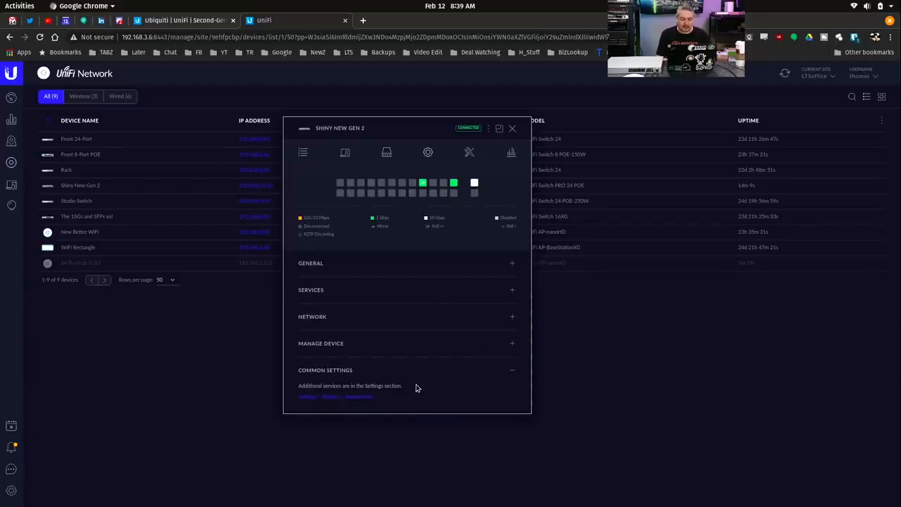
mouse_move(469, 152)
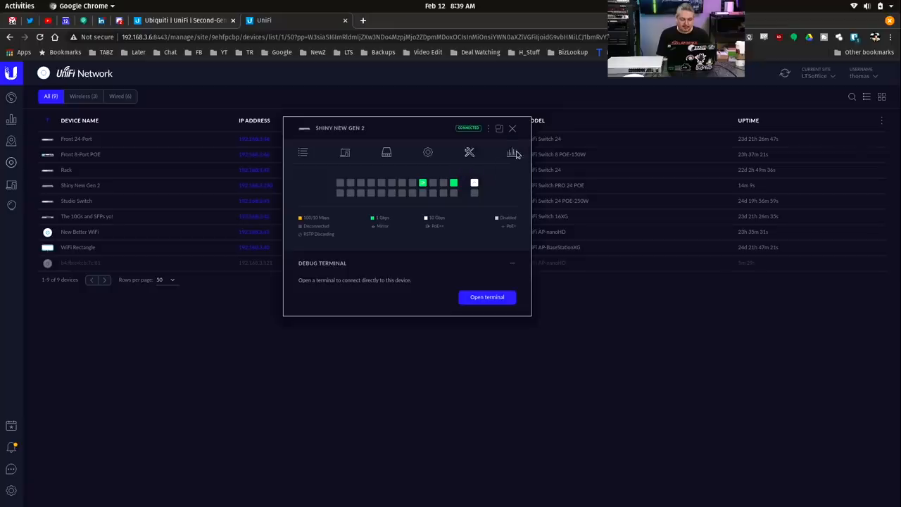
left_click(511, 152)
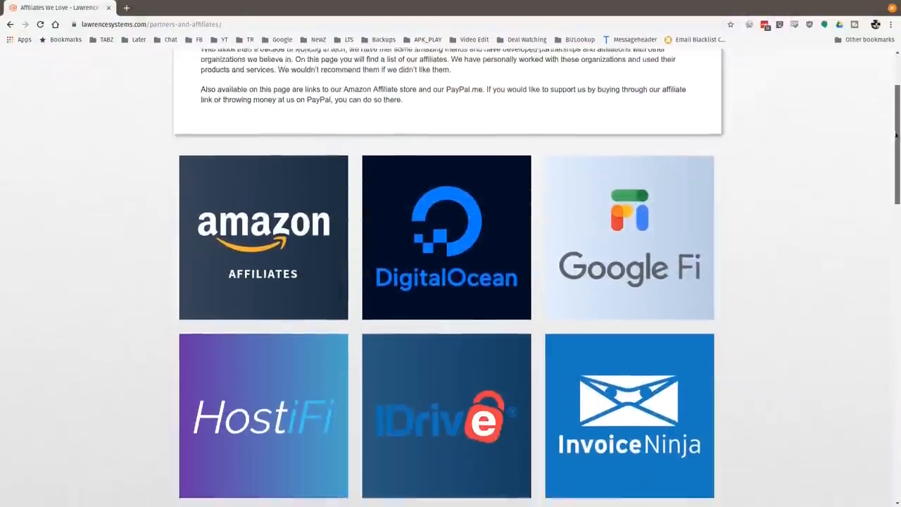
Step: Scroll the affiliates page down to the Linode, Netgate, PayPal and TubeBuddy tiles
scroll("down", 3)
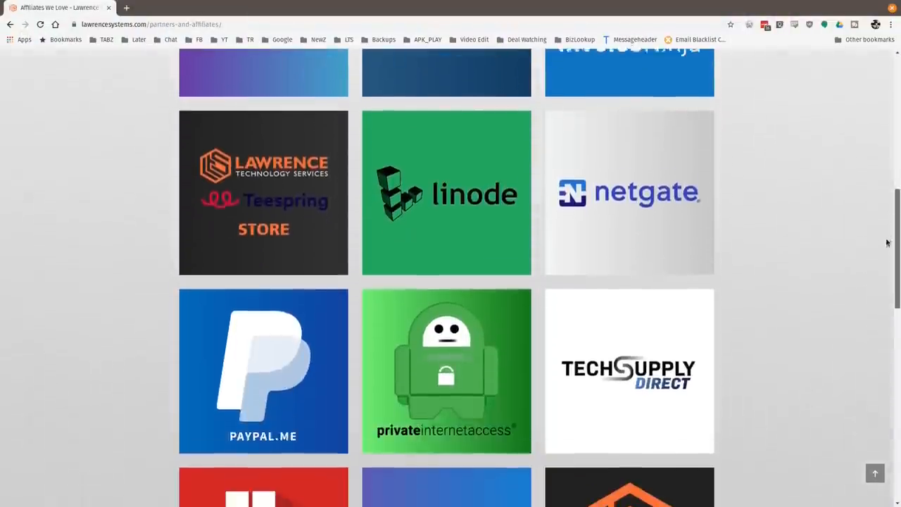
scroll("down", 3)
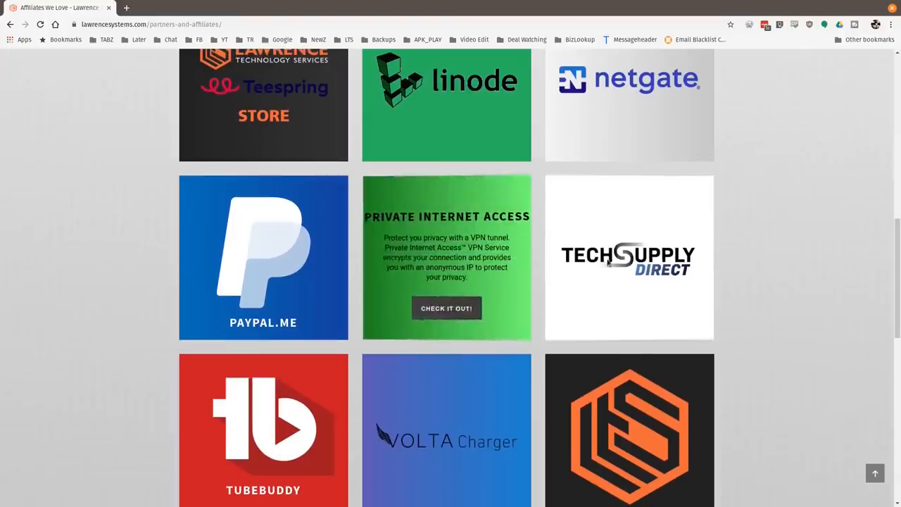